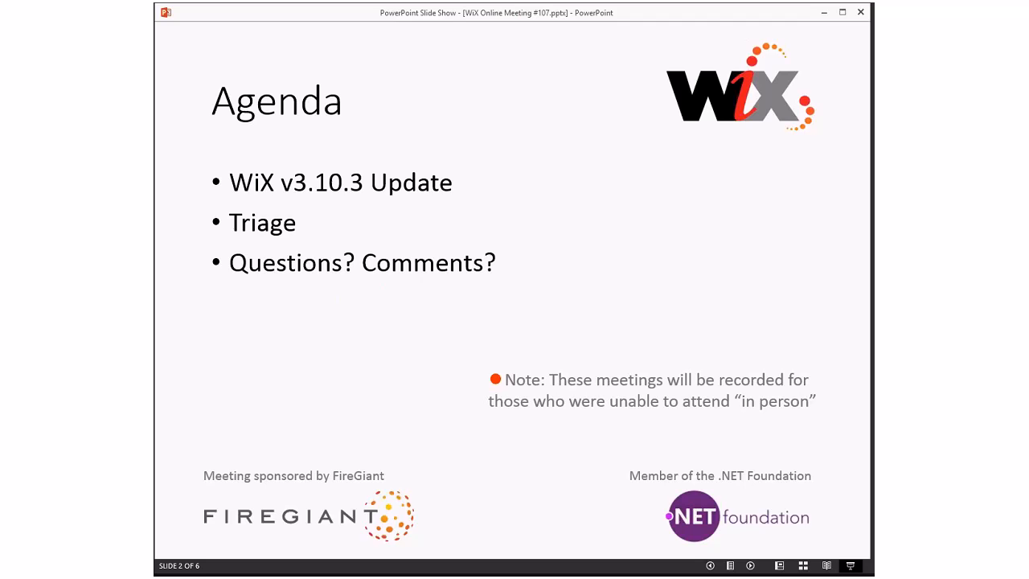
mouse_move(717, 256)
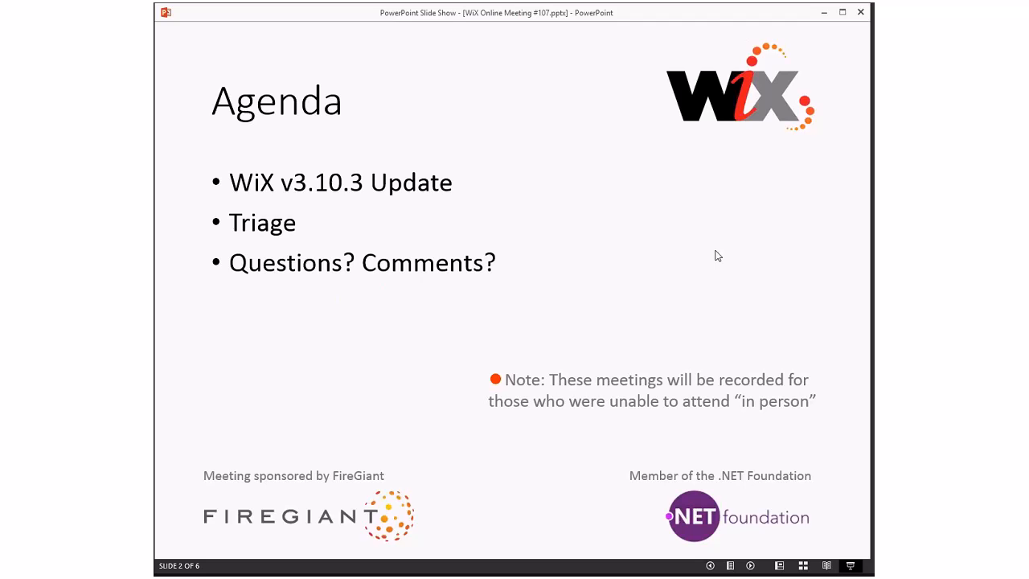
Advance the slide show from the Agenda to the WiX v3.10.3 release slide.
key("right")
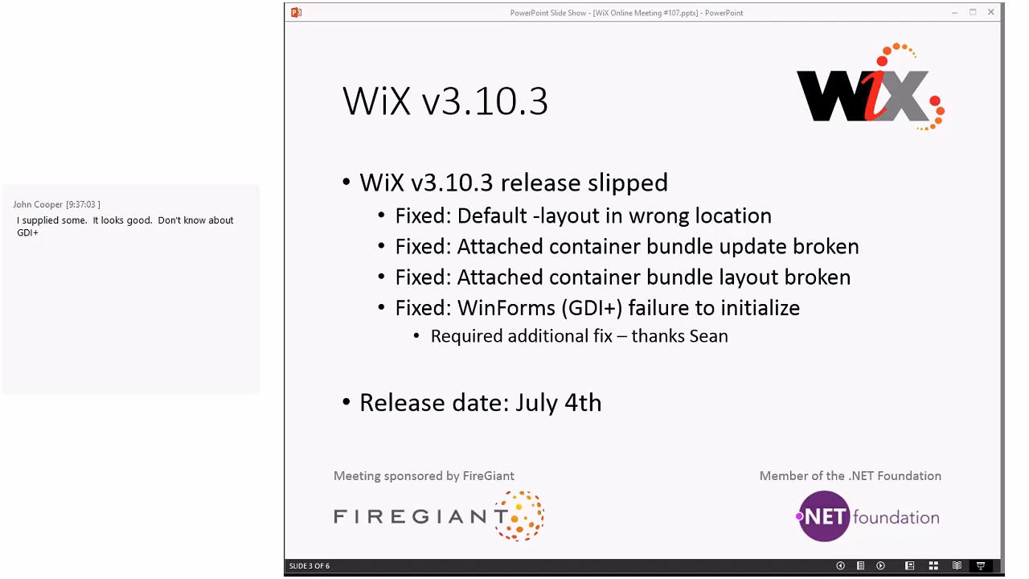
mouse_move(868, 163)
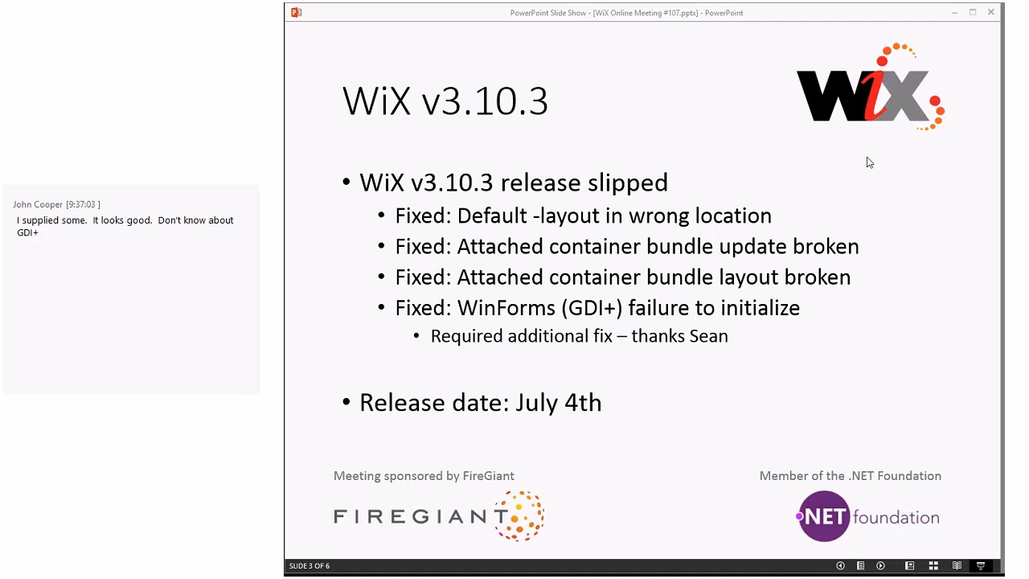
mouse_move(908, 164)
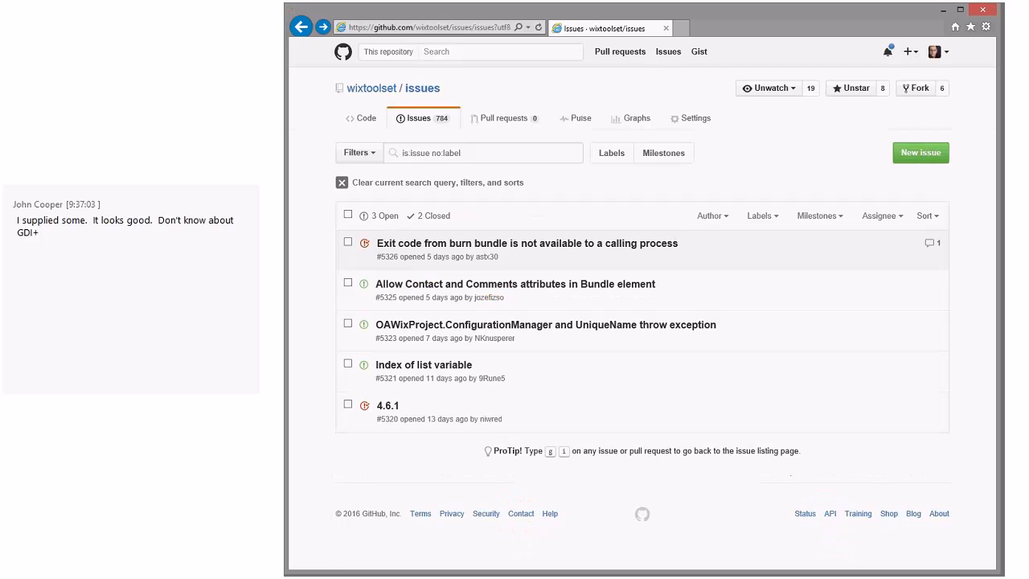
mouse_move(522, 414)
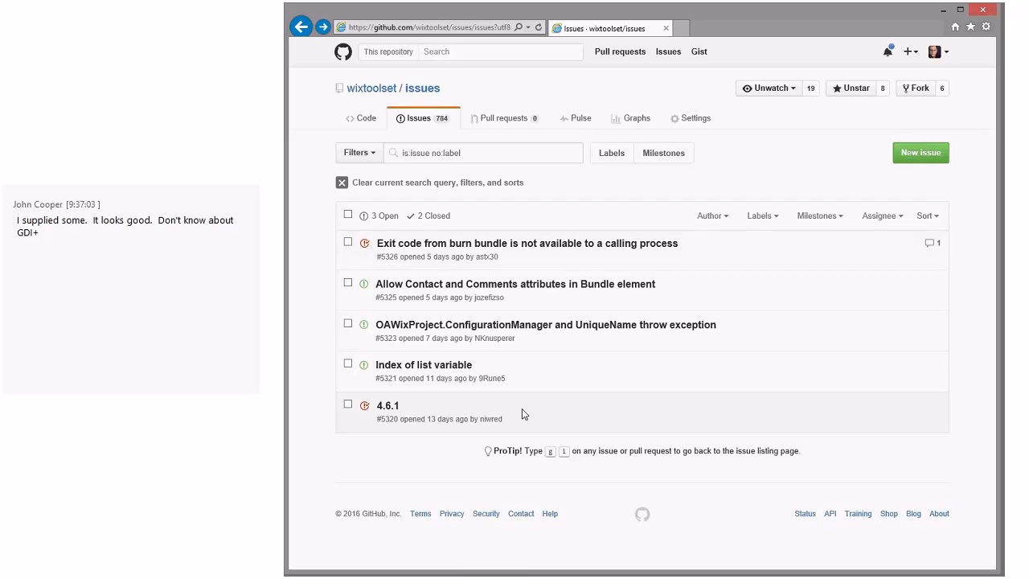
mouse_move(583, 388)
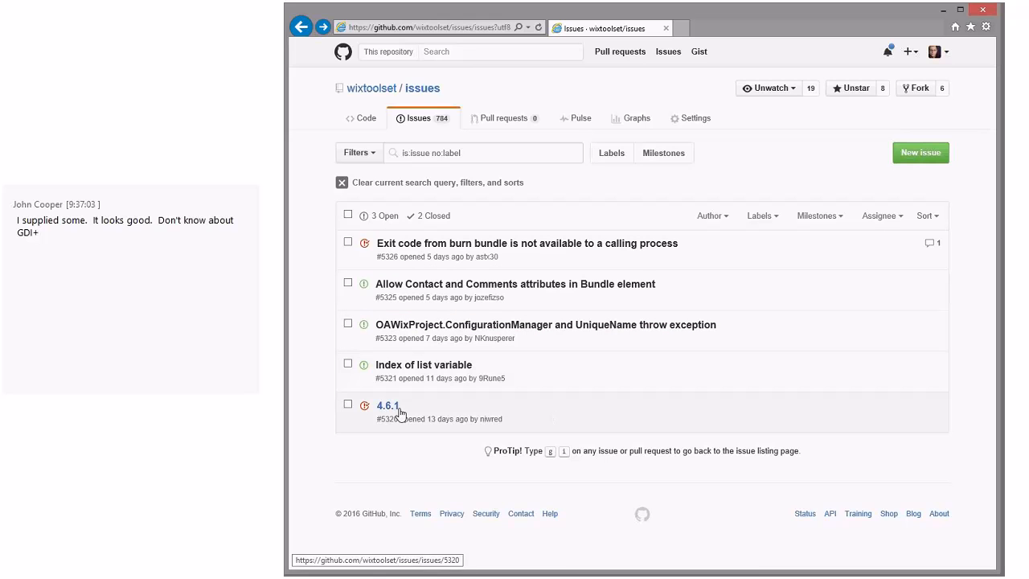
left_click(390, 405)
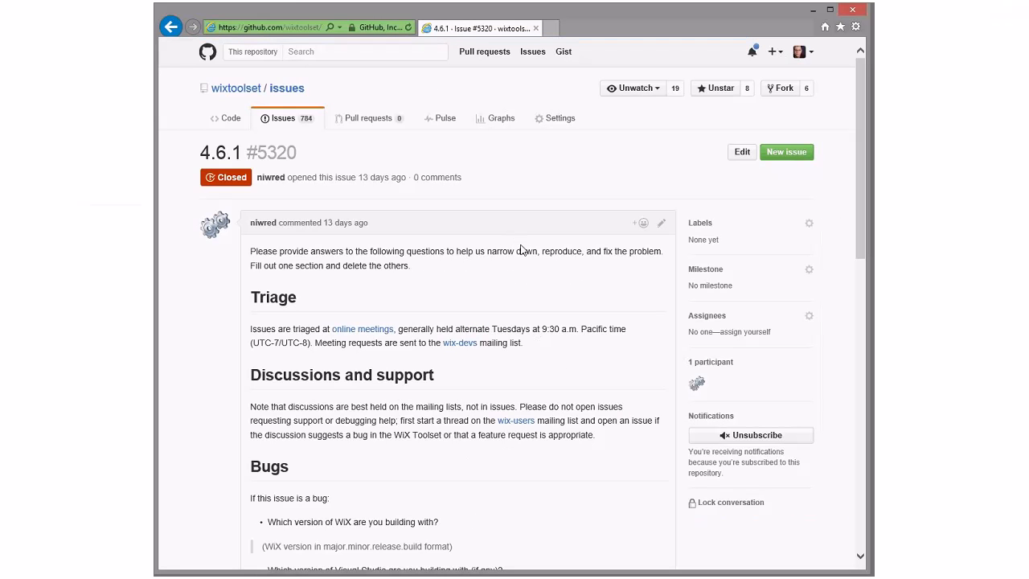
scroll("down", 3)
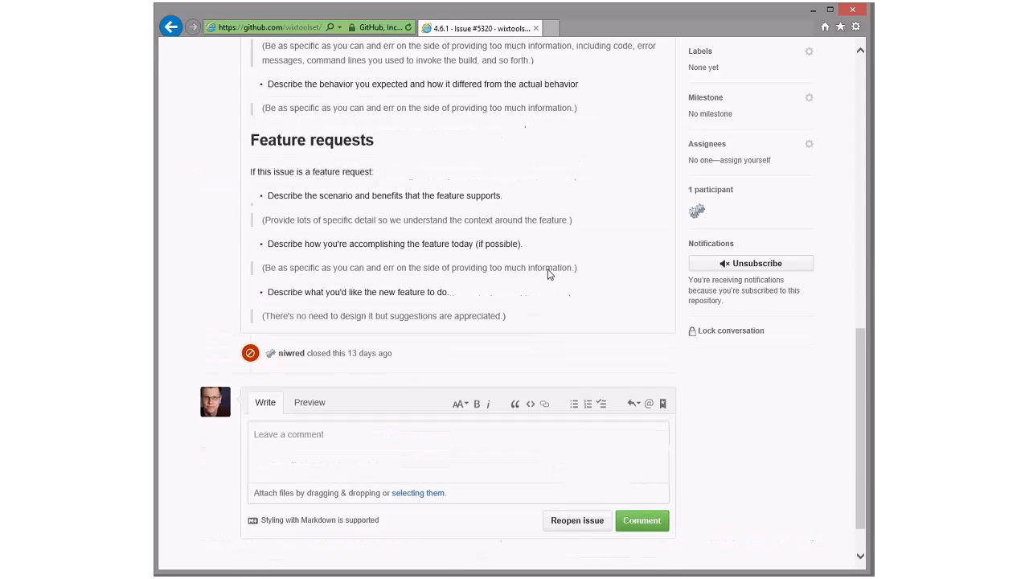
scroll("up", 3)
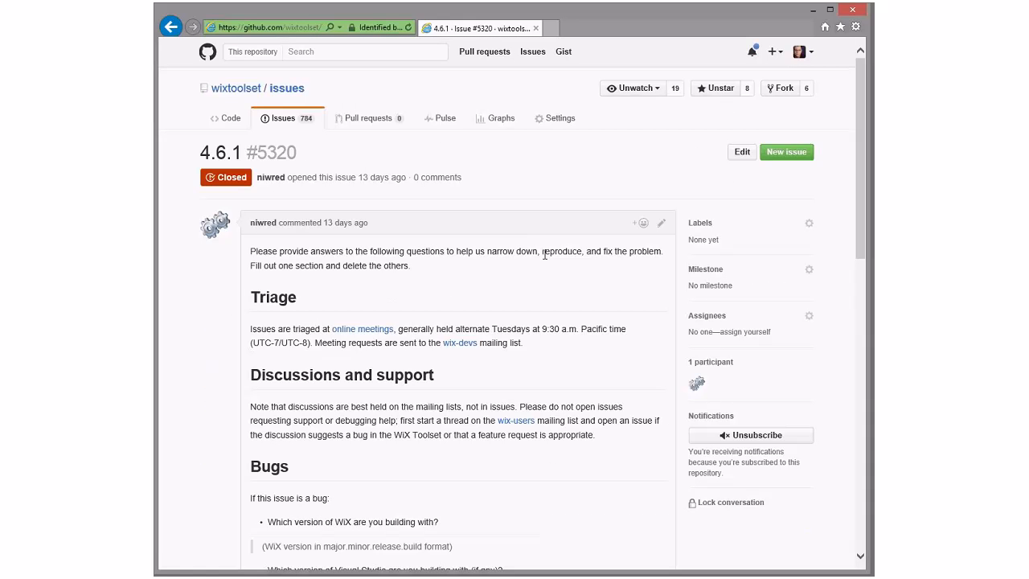
mouse_move(540, 270)
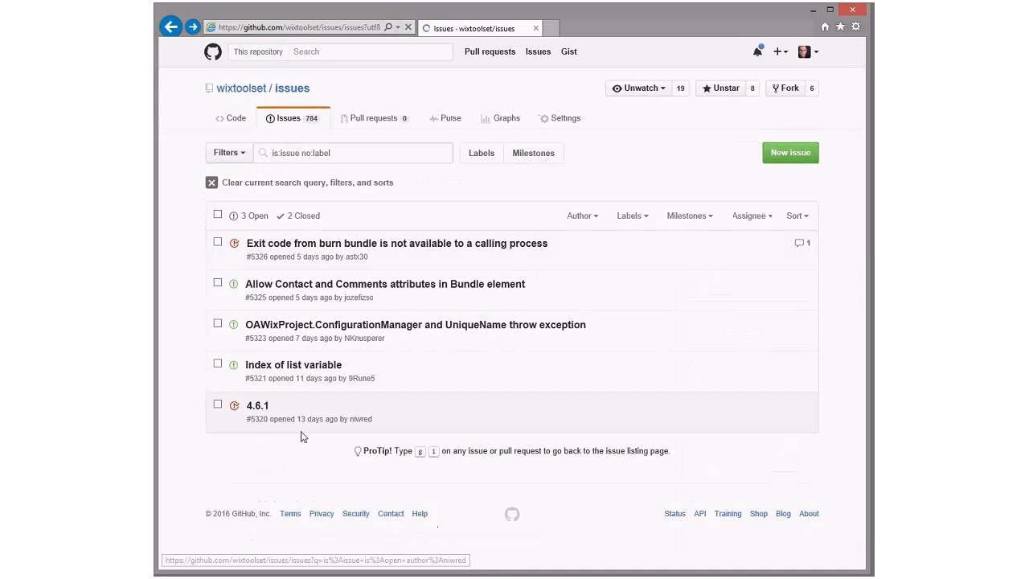
Review issue #5321 'Index of list variable' and note 'Agreed' on it.
left_click(293, 364)
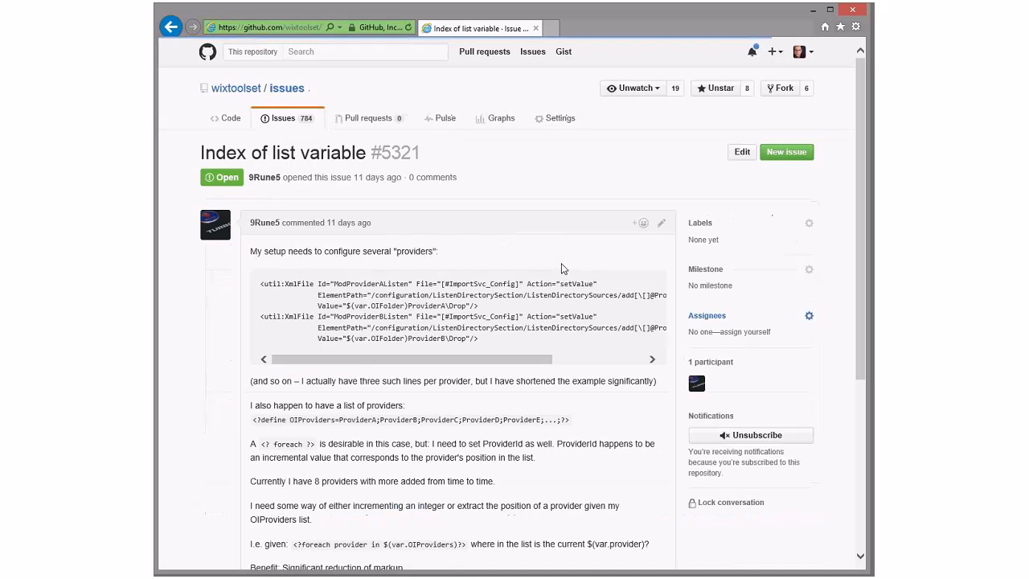
mouse_move(553, 216)
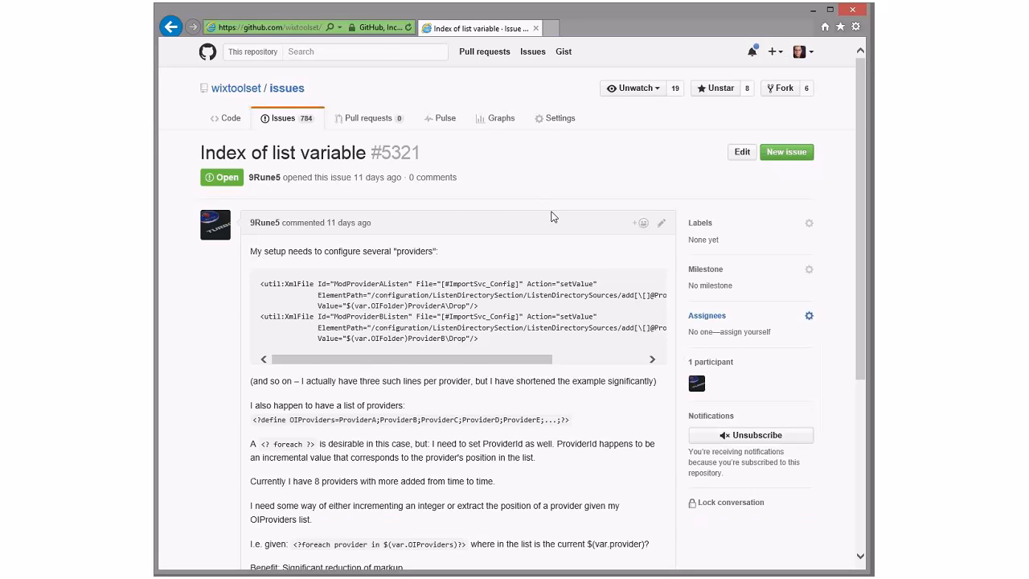
scroll("down", 3)
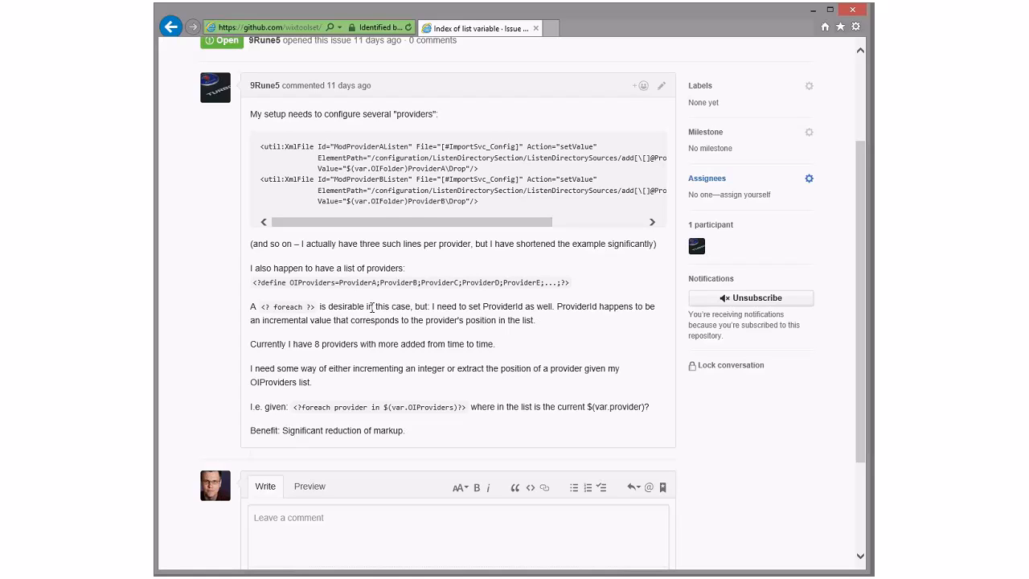
mouse_move(502, 304)
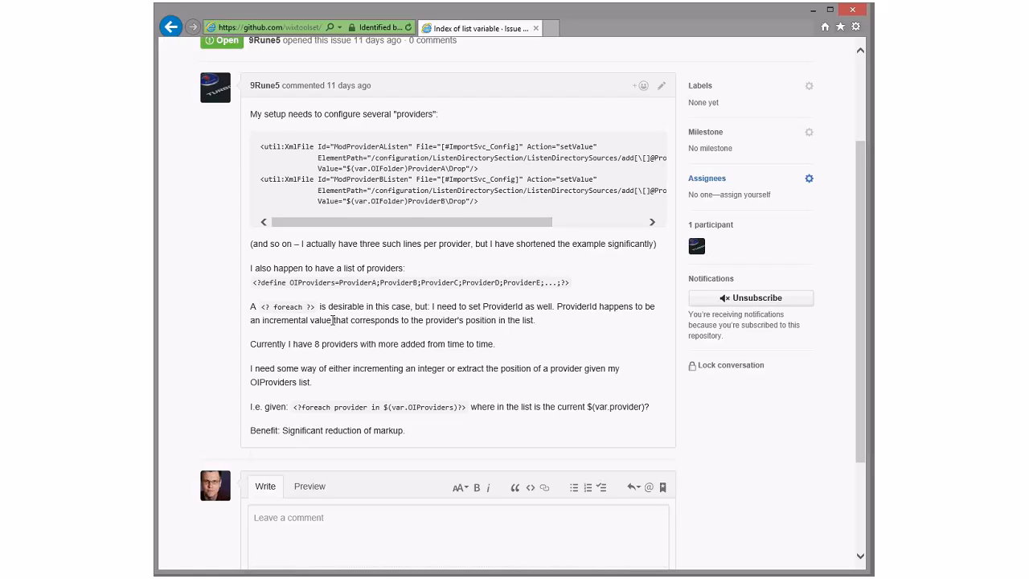
mouse_move(505, 322)
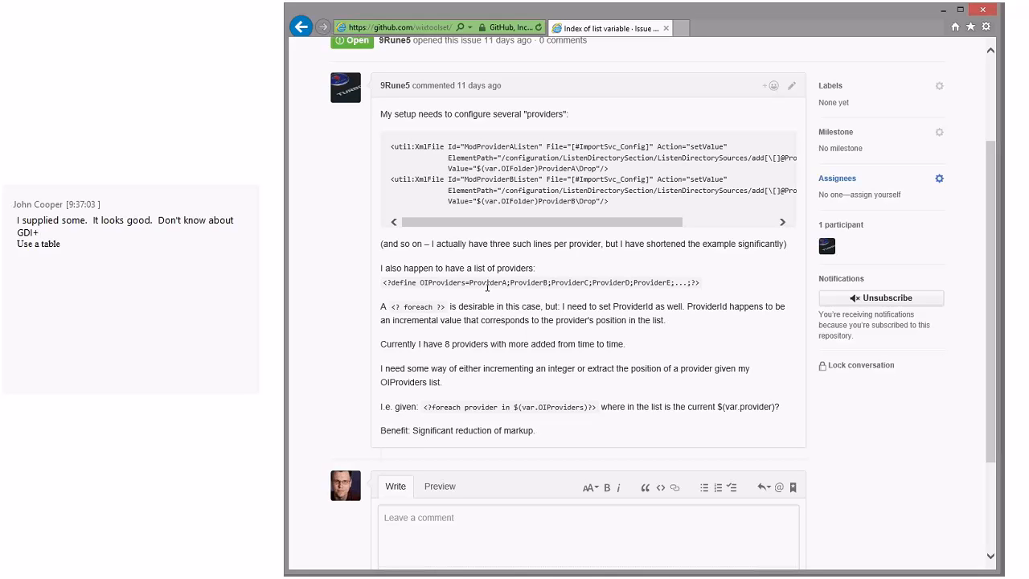
type("Agreed")
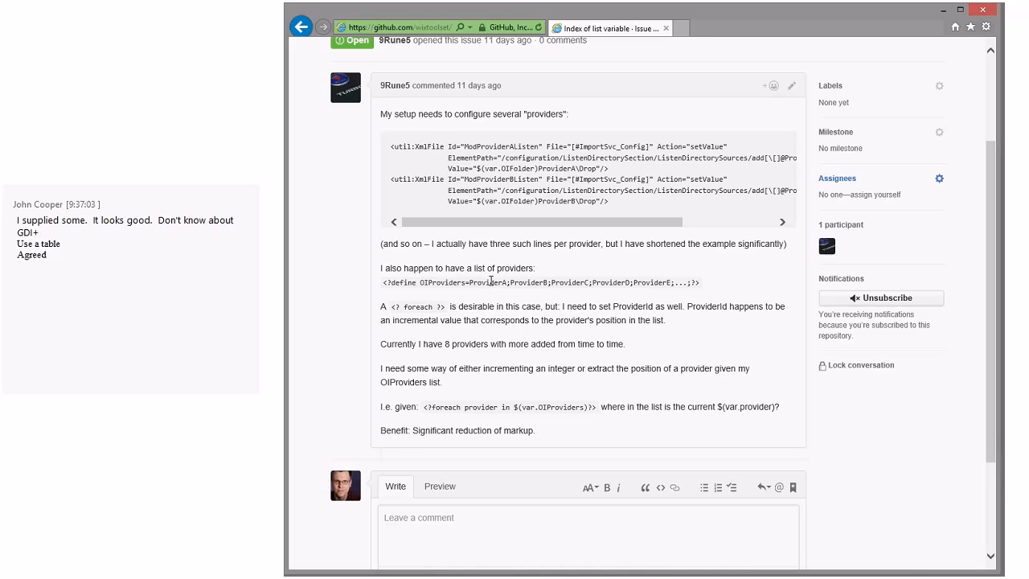
mouse_move(656, 299)
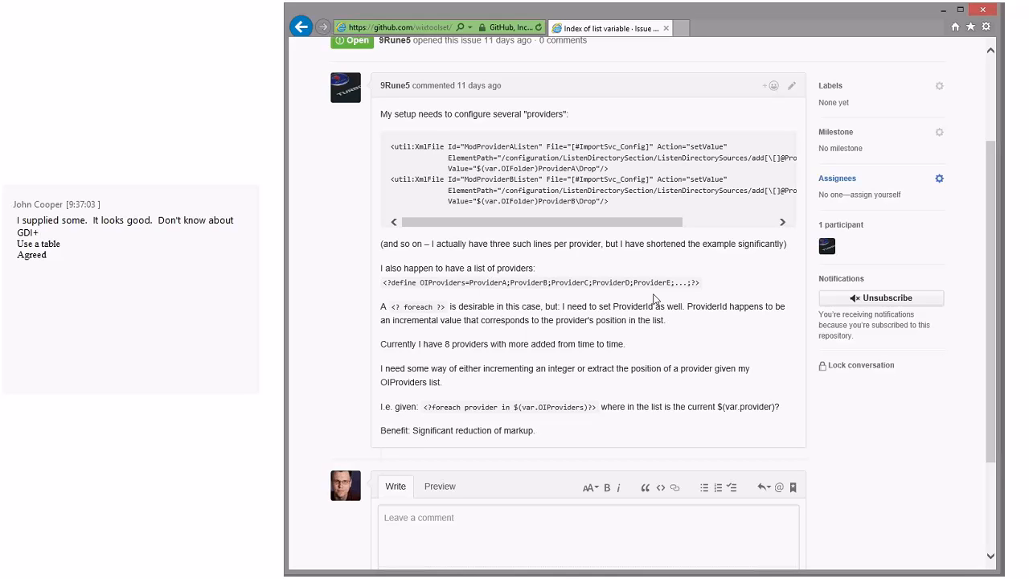
mouse_move(663, 296)
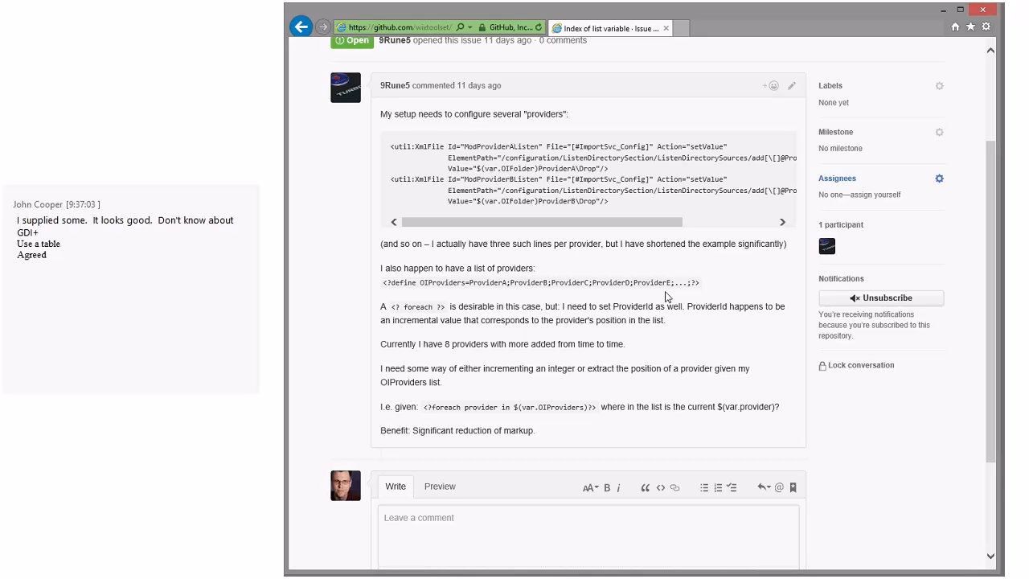
From the unlabelled list, review issue #5323 on OAWixProject ConfigurationManager and UniqueName exceptions.
left_click(303, 25)
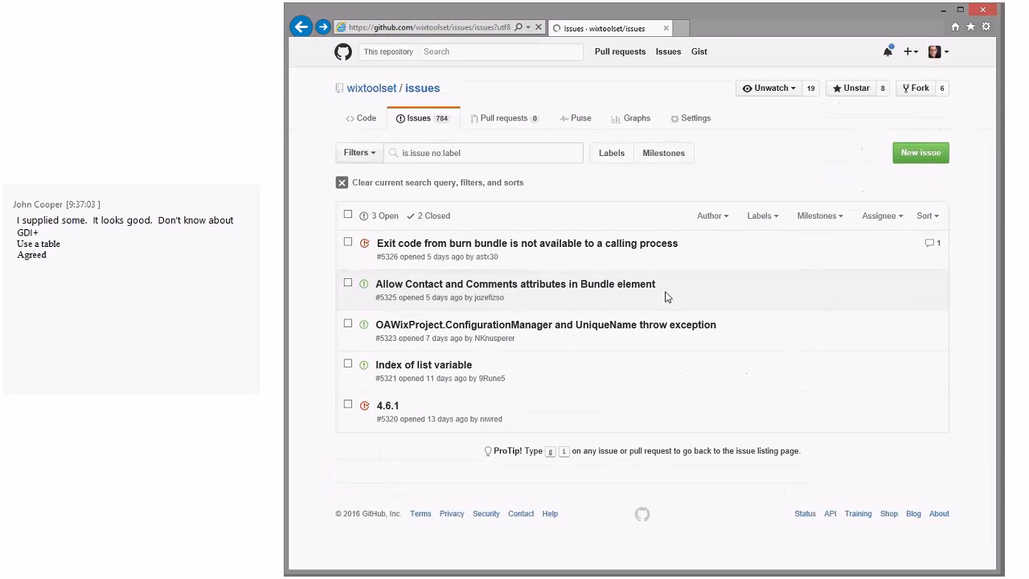
mouse_move(649, 329)
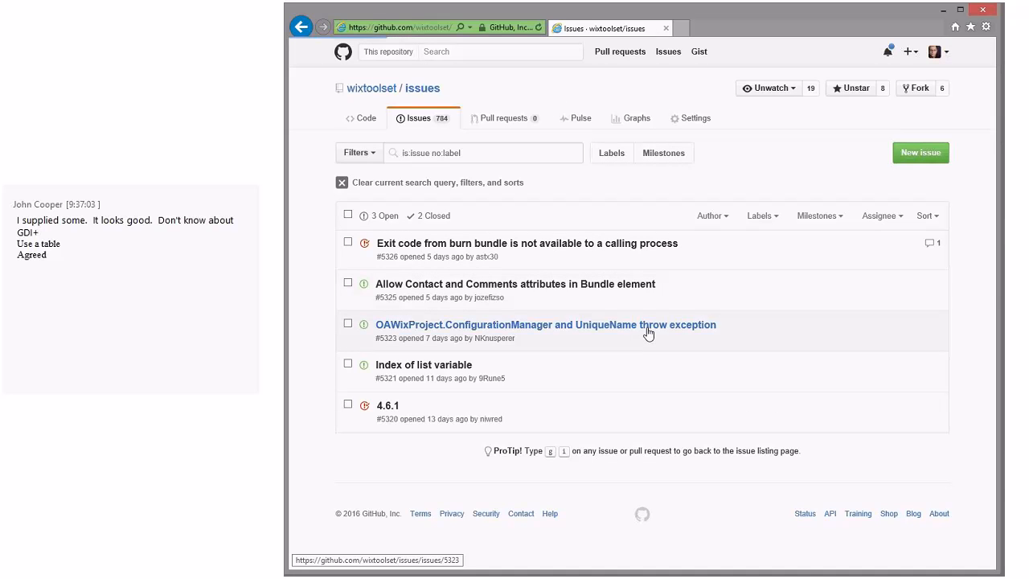
left_click(545, 325)
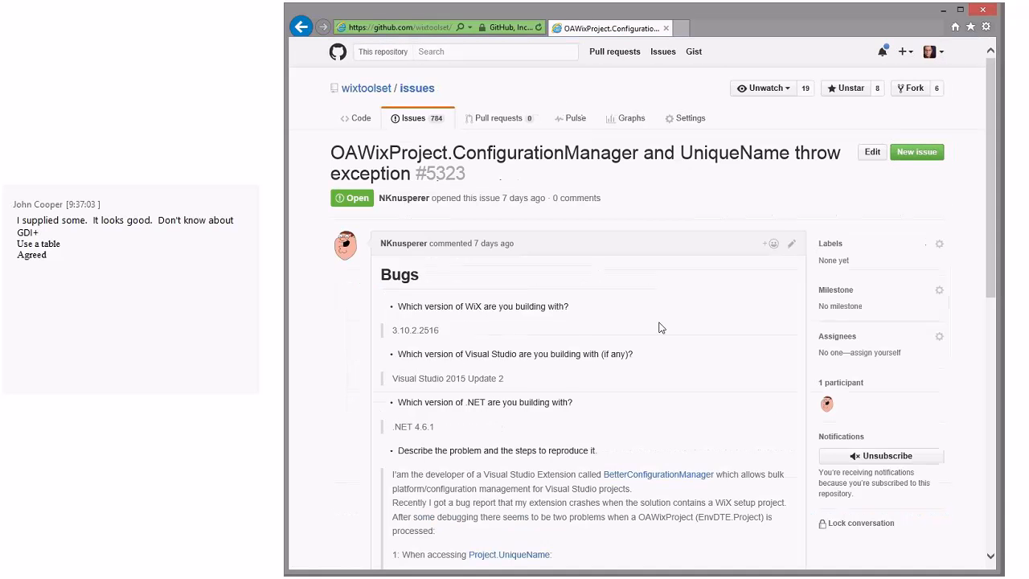
scroll("down", 3)
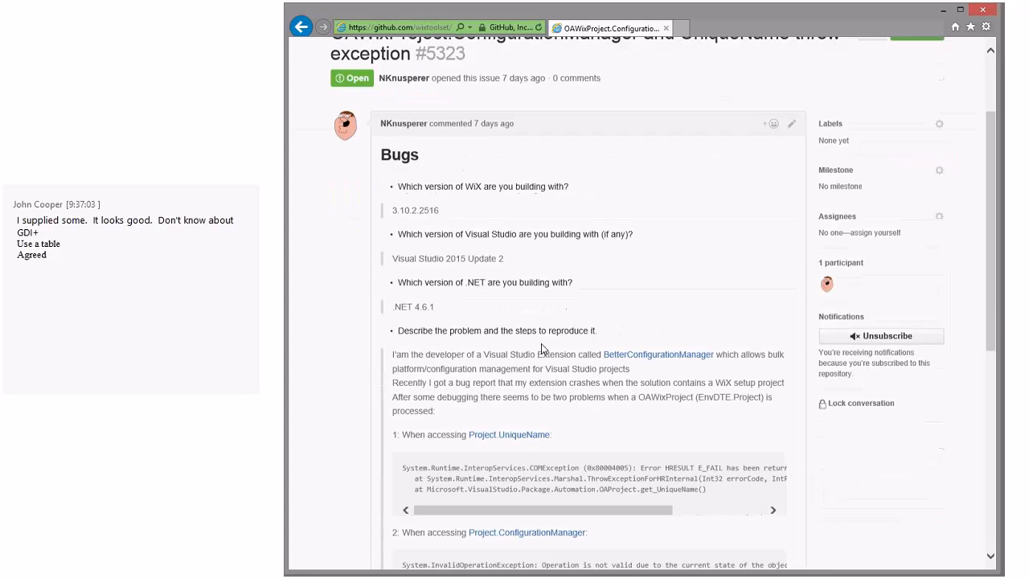
scroll("down", 3)
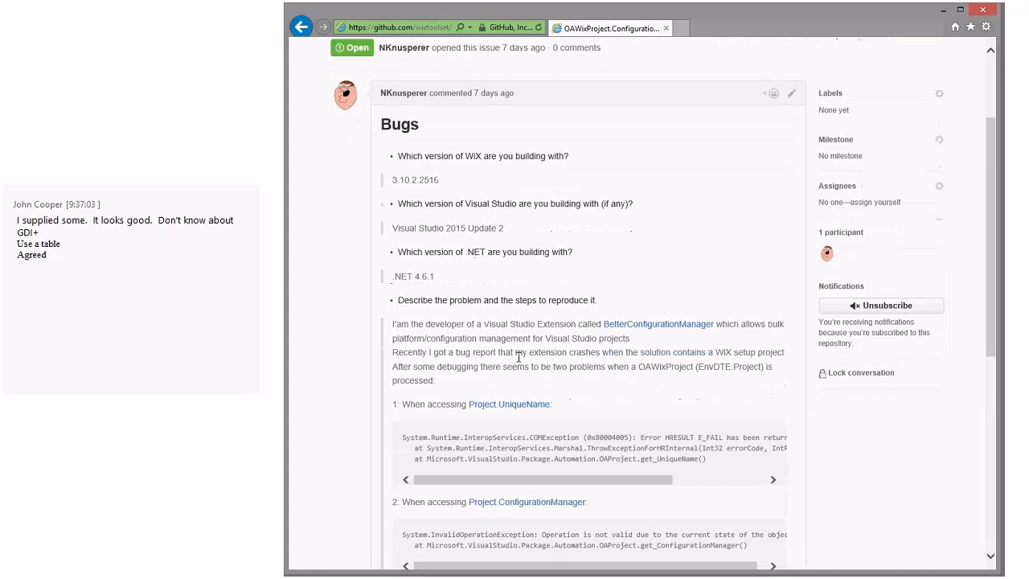
scroll("down", 3)
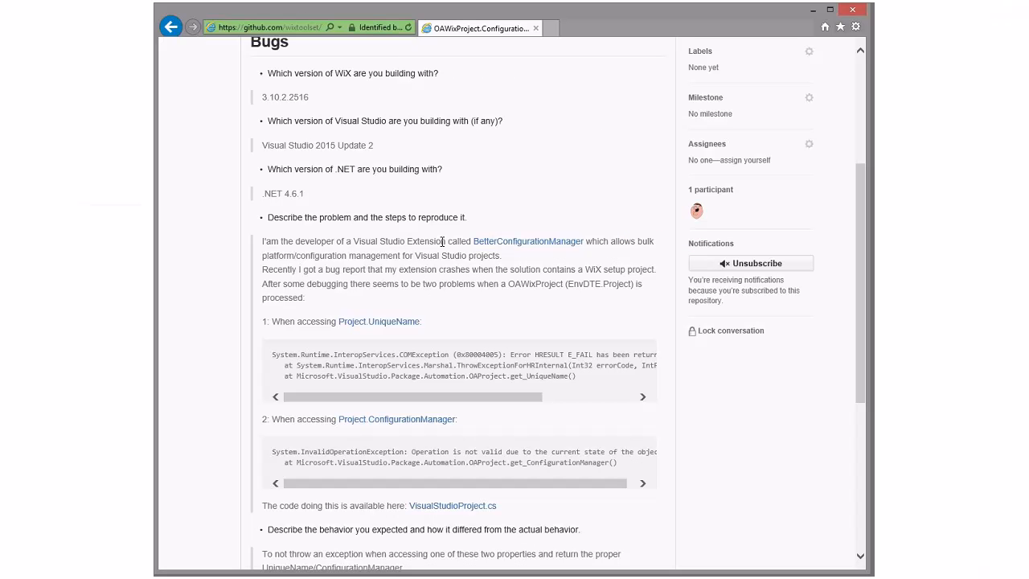
Finish reading the OAWixProject crash report and return to the wixtoolset issue list.
scroll("down", 3)
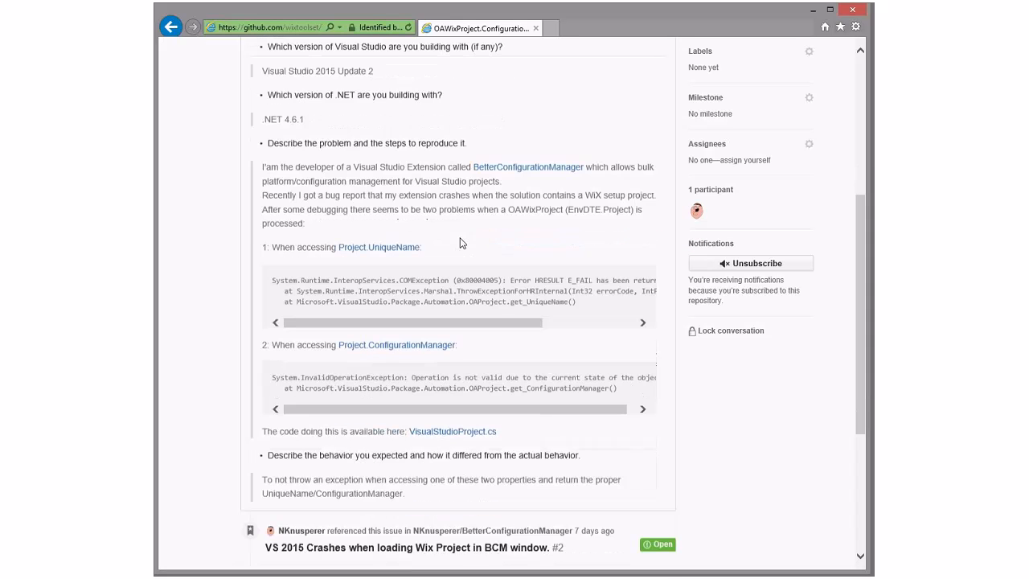
scroll("down", 3)
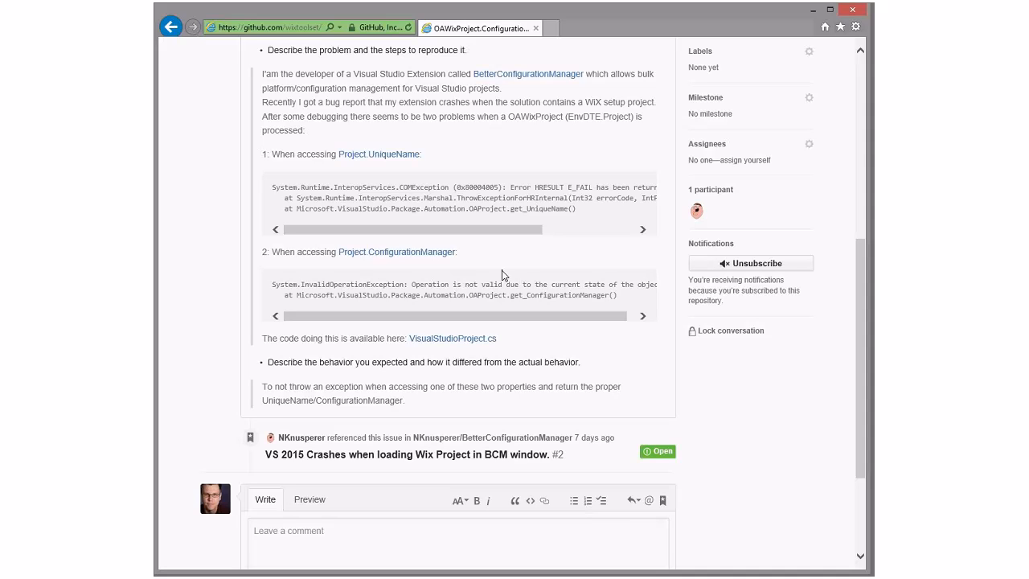
mouse_move(492, 283)
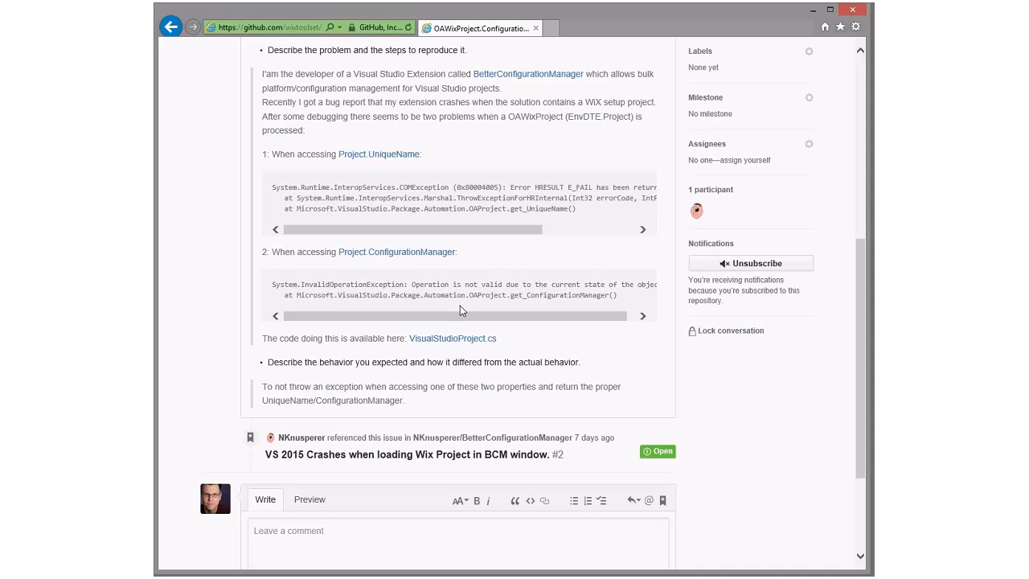
mouse_move(543, 315)
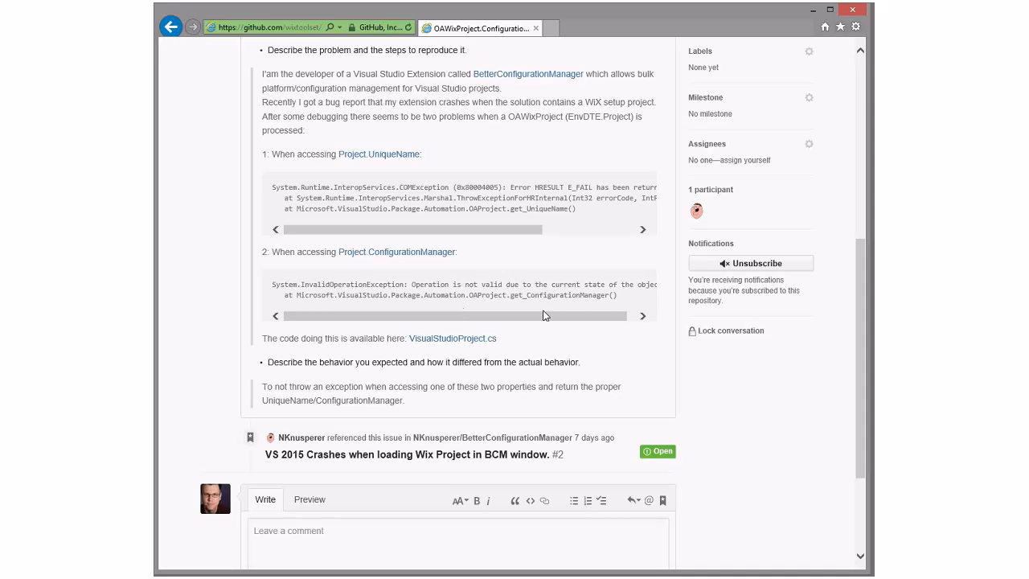
mouse_move(566, 333)
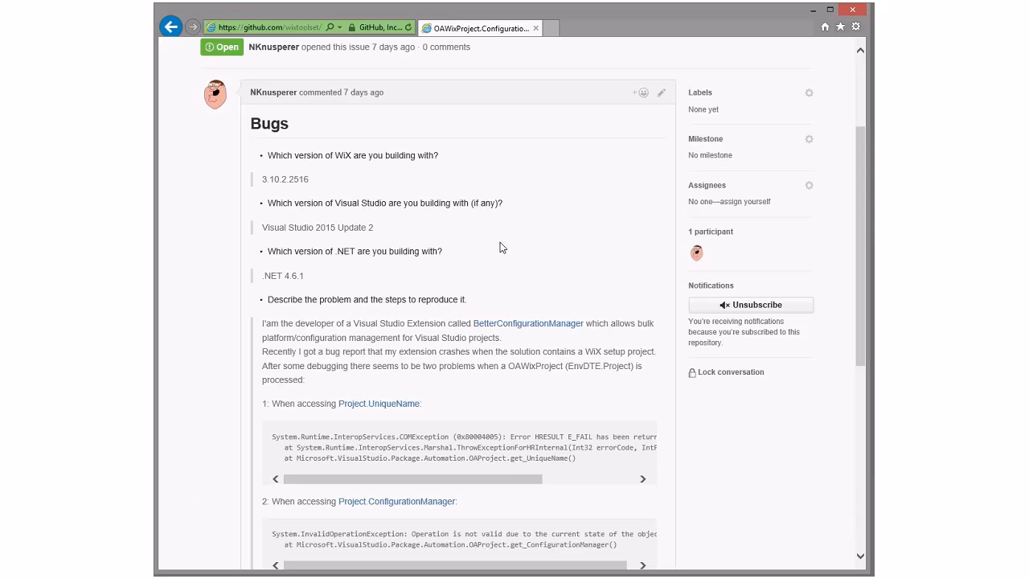
mouse_move(543, 243)
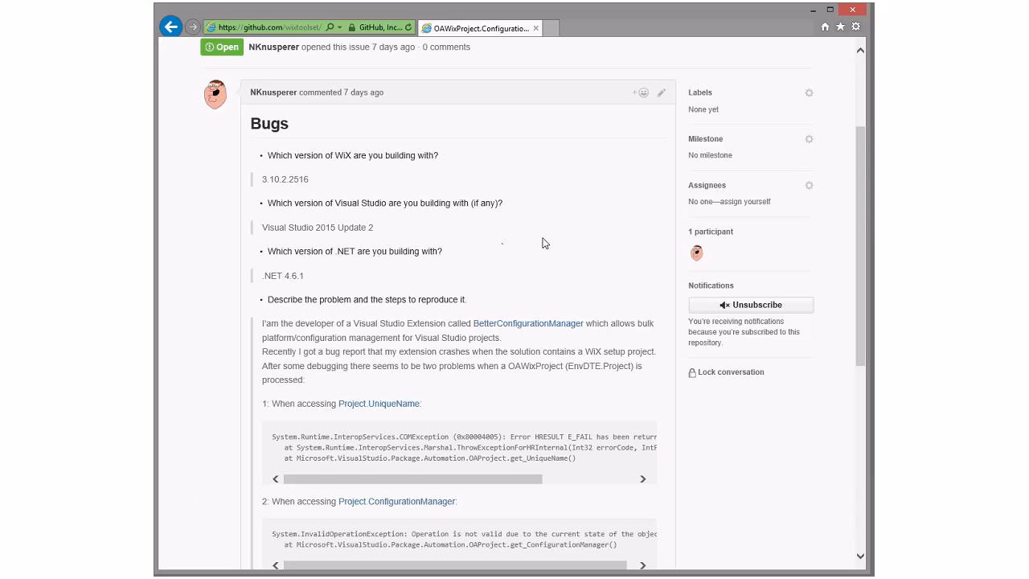
left_click(171, 25)
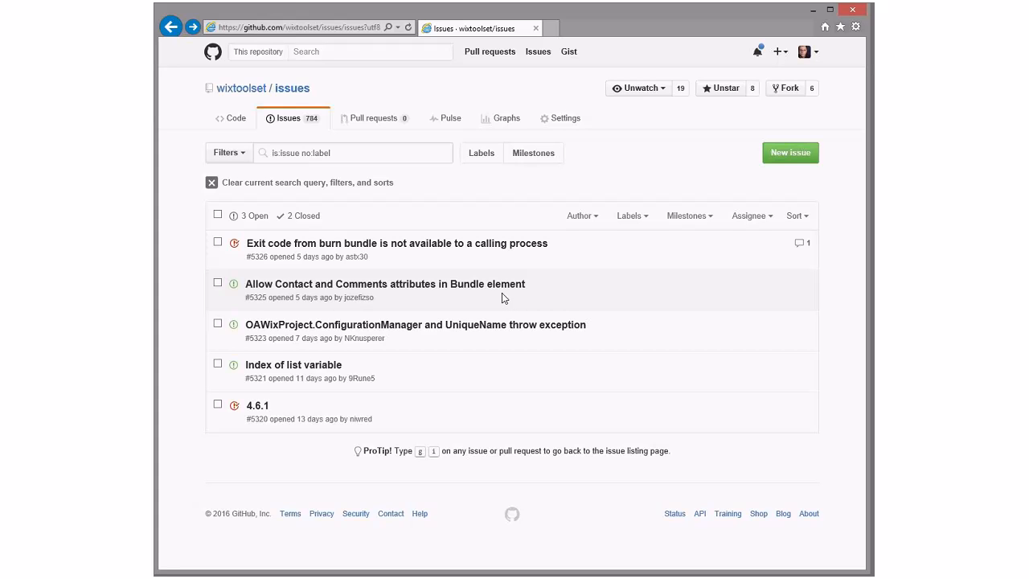
left_click(385, 283)
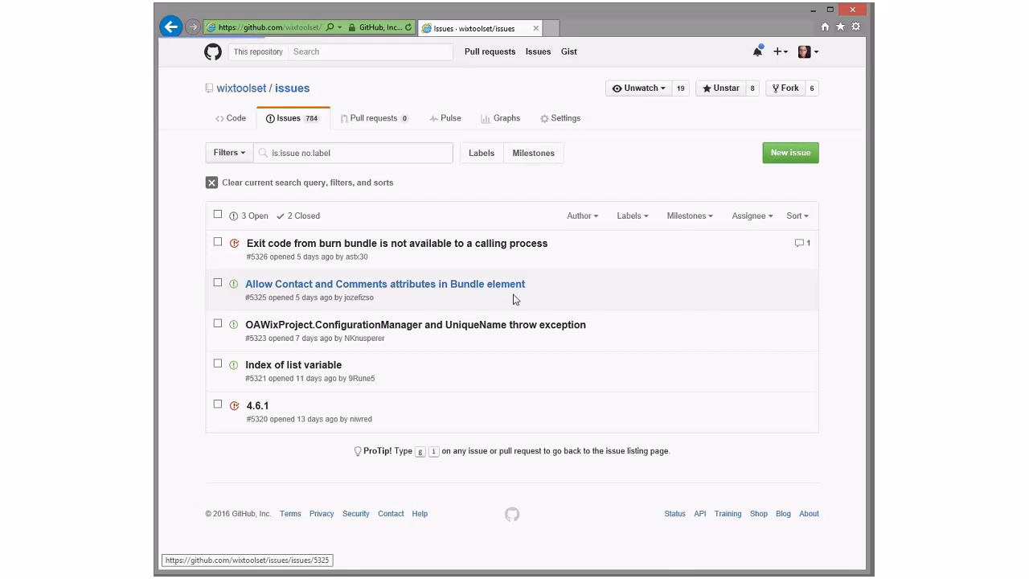
left_click(385, 283)
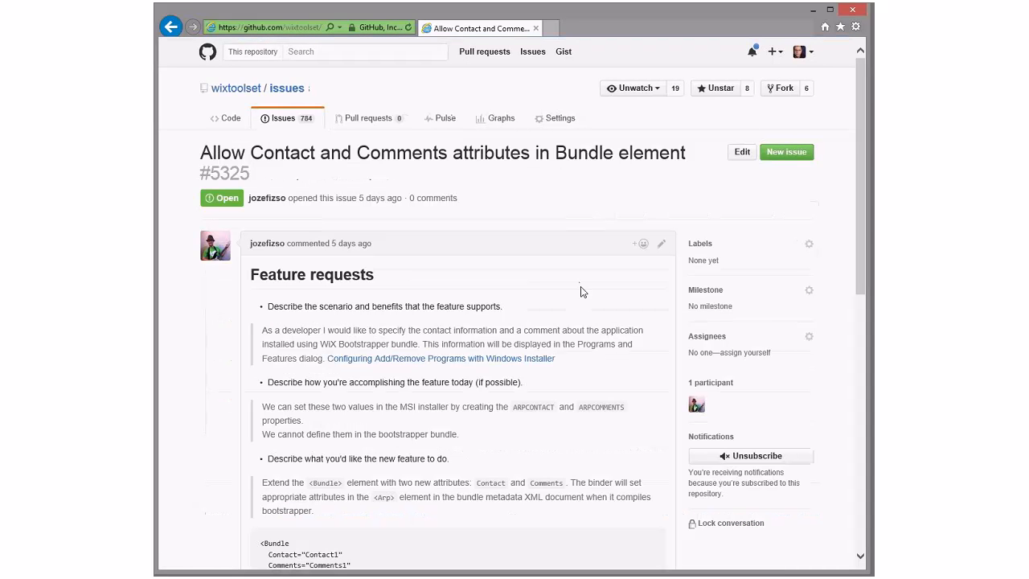
mouse_move(598, 304)
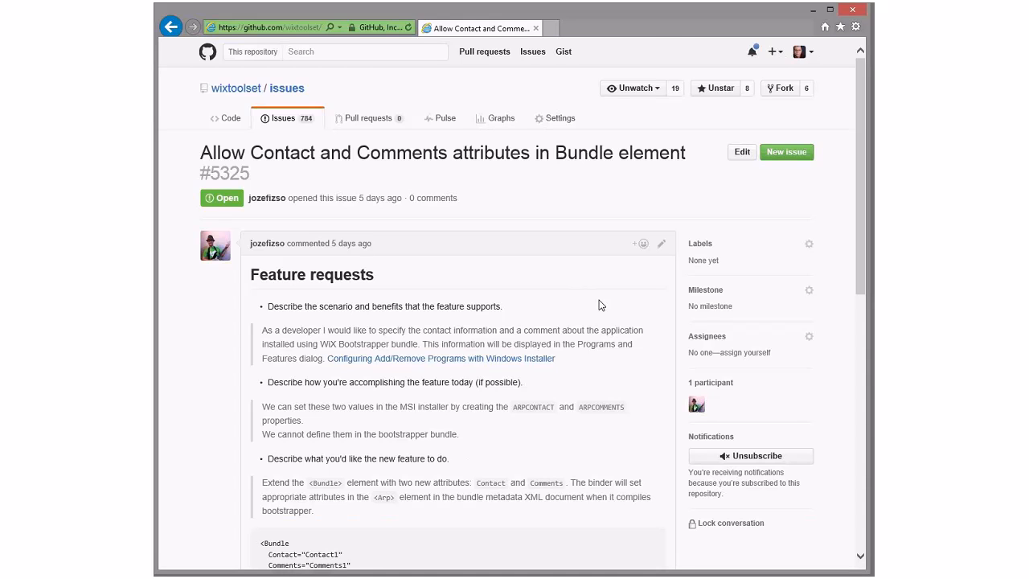
scroll("down", 3)
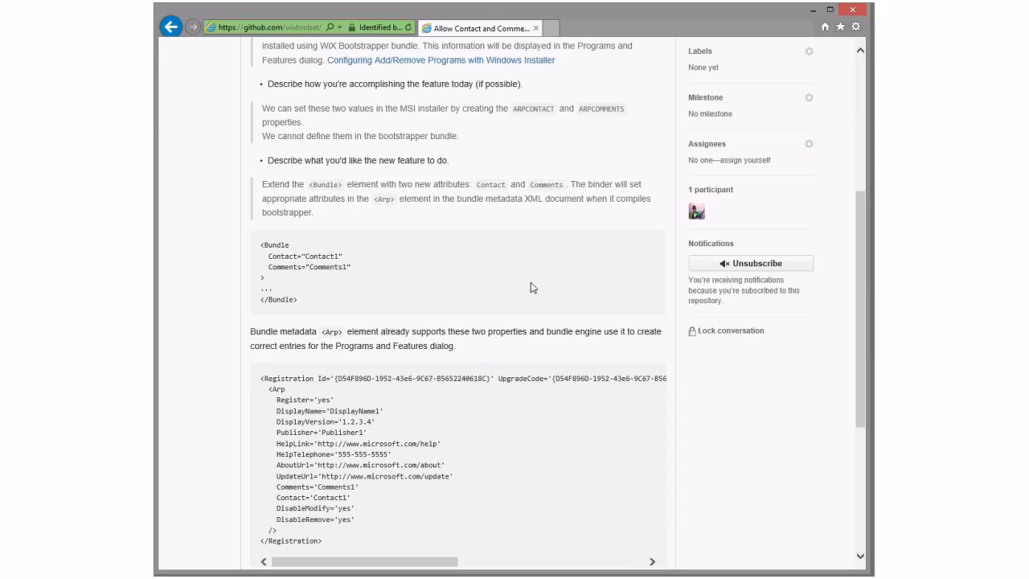
mouse_move(495, 325)
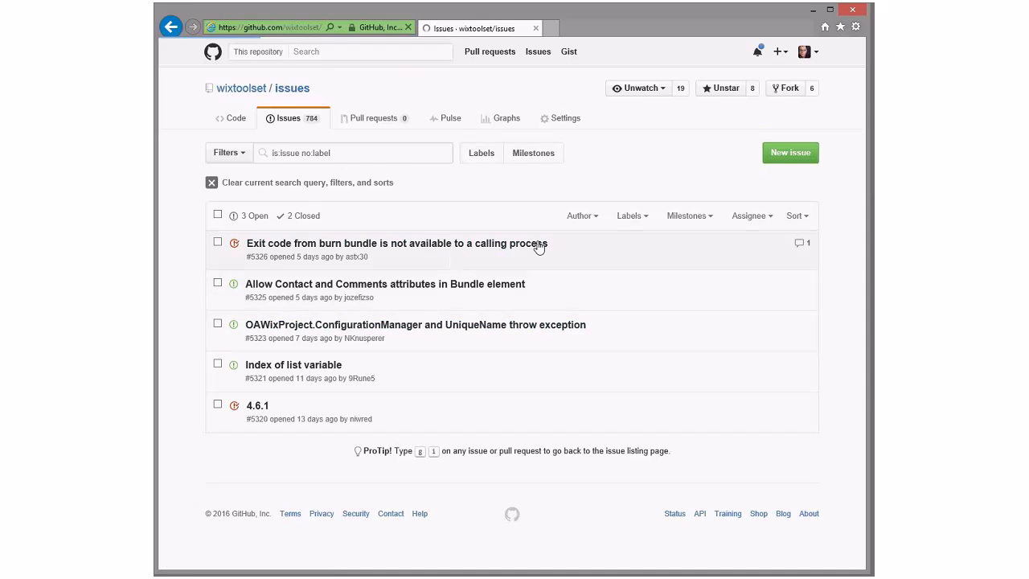
Review closed issue #5326 on the Burn bundle exit code not reaching the calling process.
left_click(395, 243)
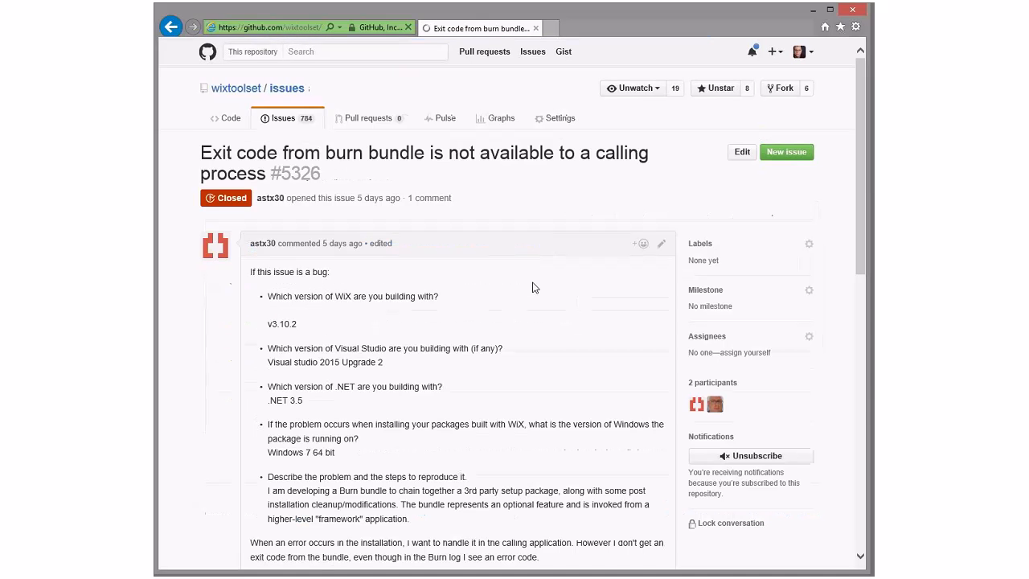
scroll("down", 3)
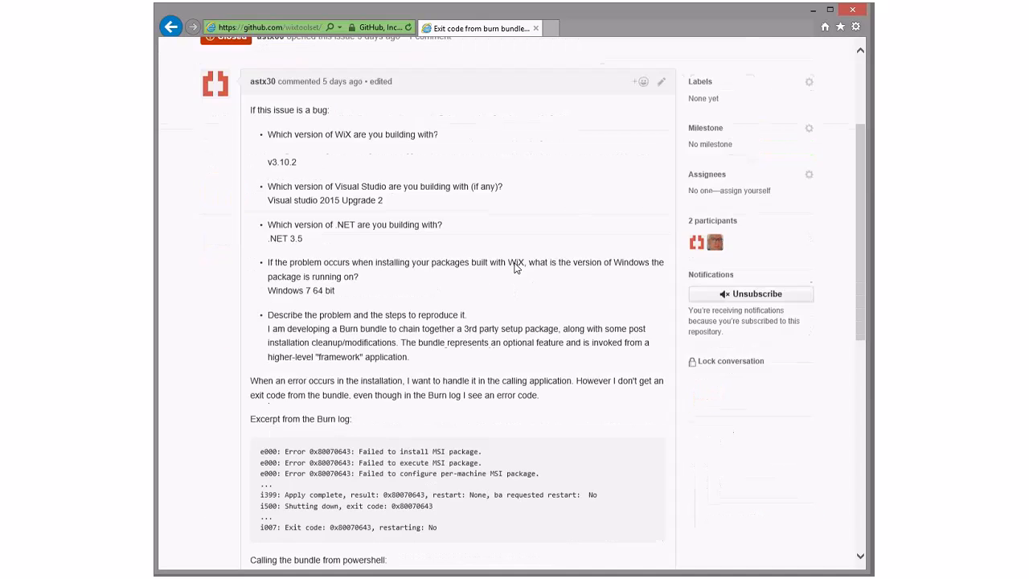
scroll("down", 3)
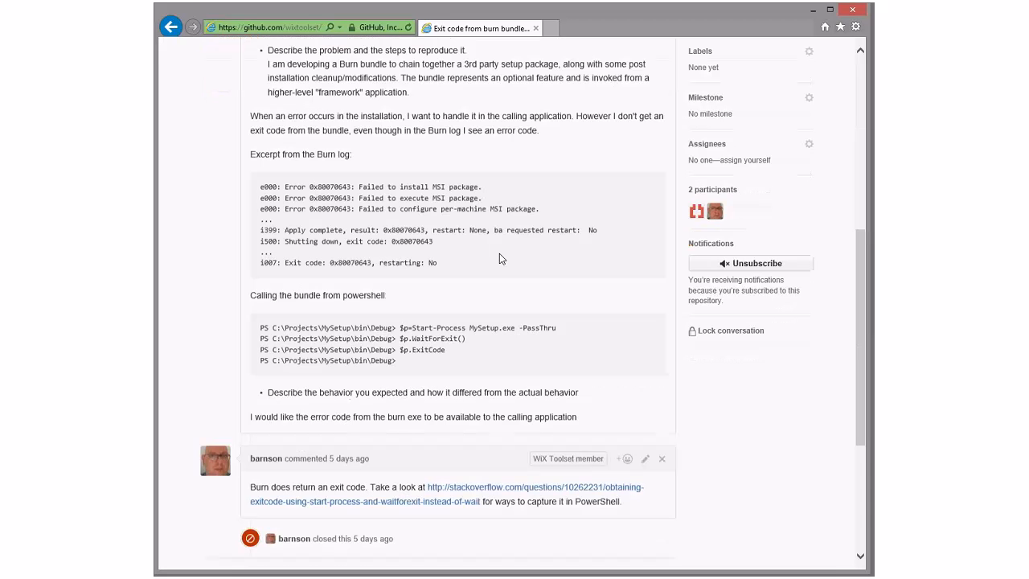
scroll("down", 3)
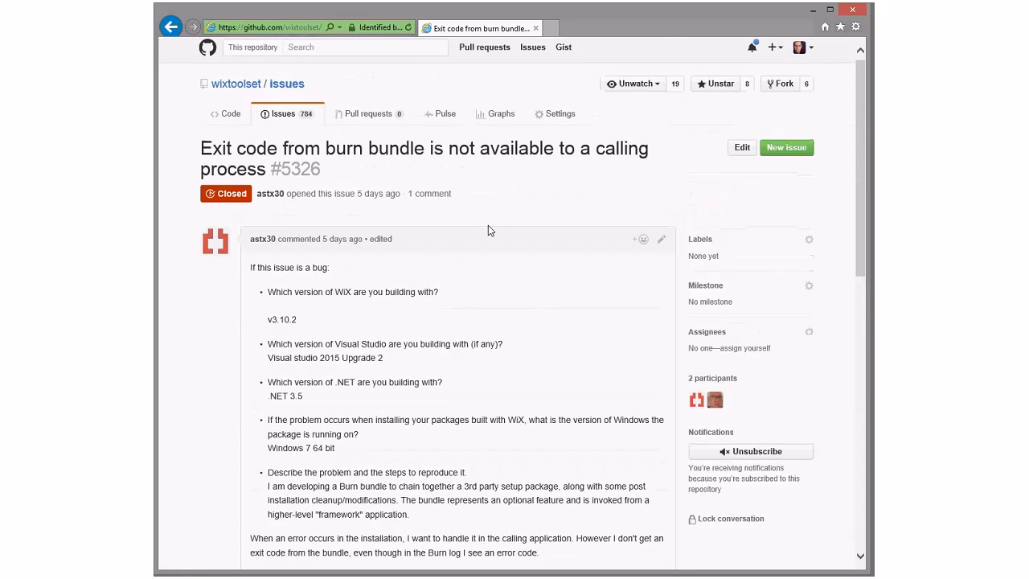
scroll("down", 3)
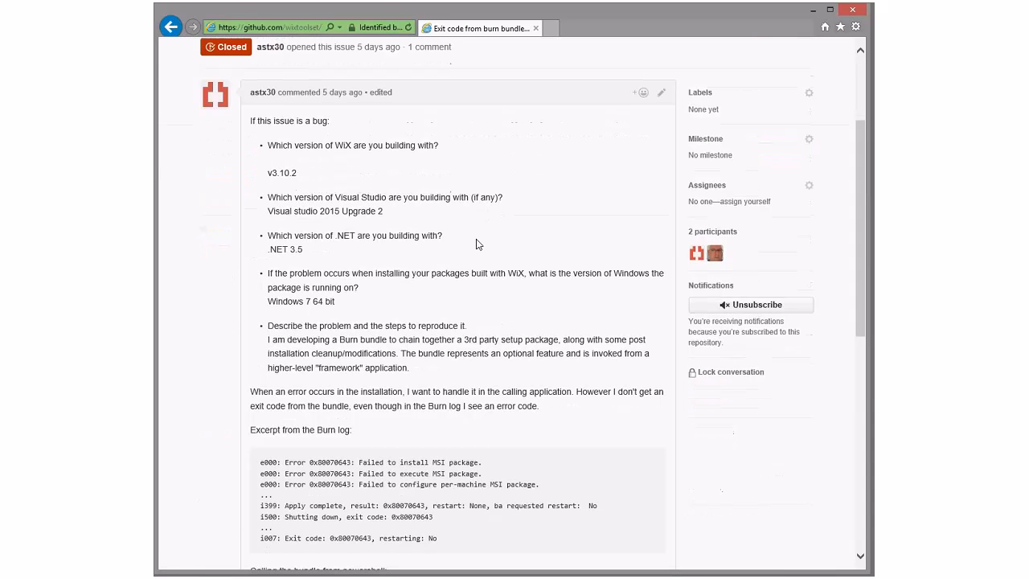
scroll("down", 3)
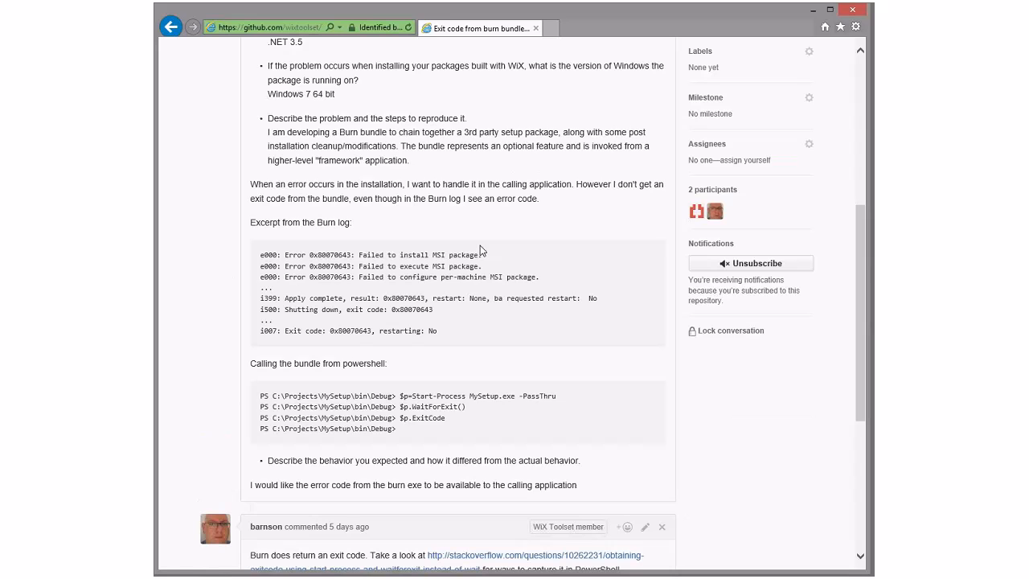
mouse_move(497, 267)
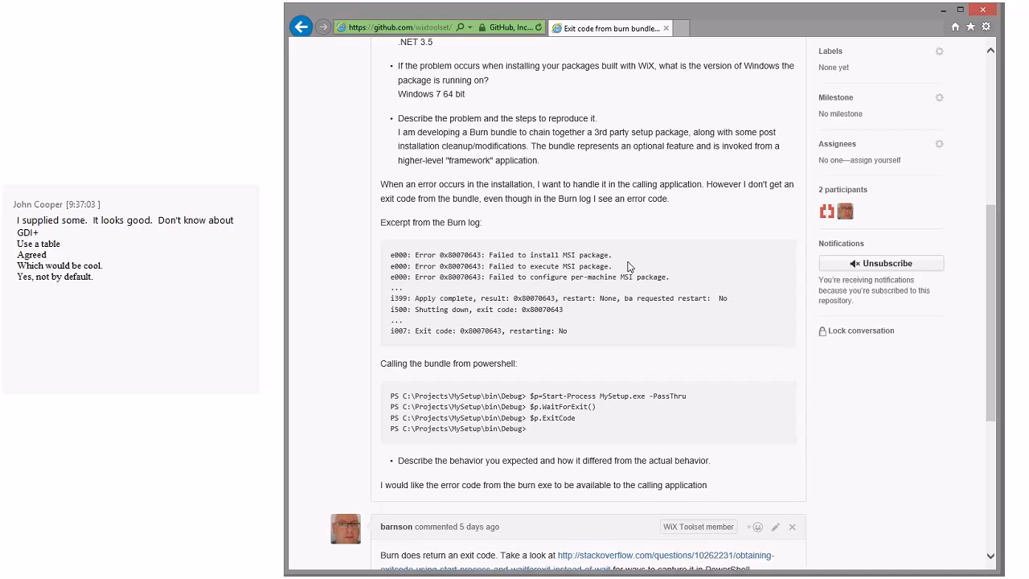
Note 'Need PassThru' on issue #5326, read barnson's answer, and return to the issue list.
type("Need PassThru")
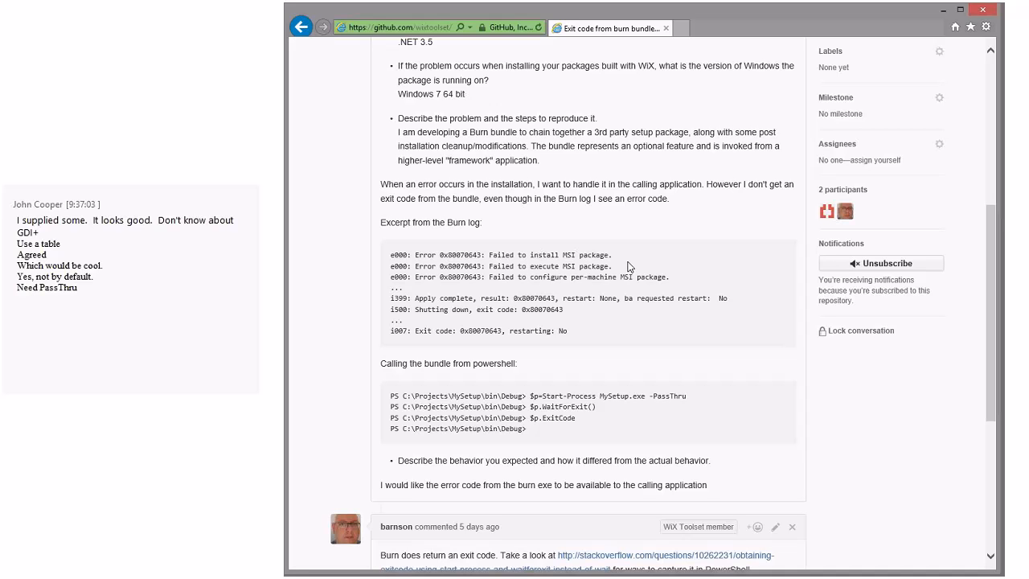
scroll("down", 3)
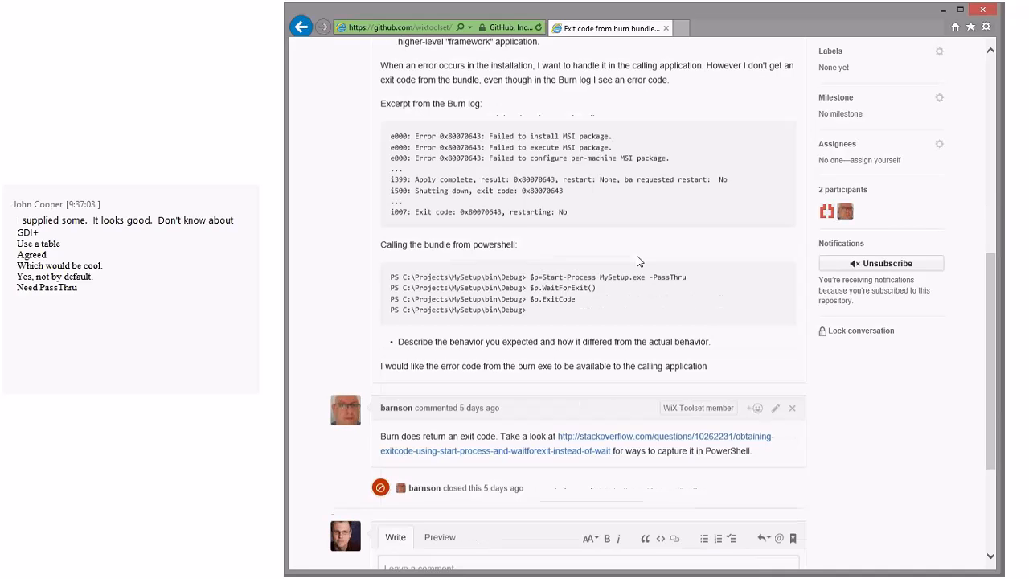
scroll("down", 3)
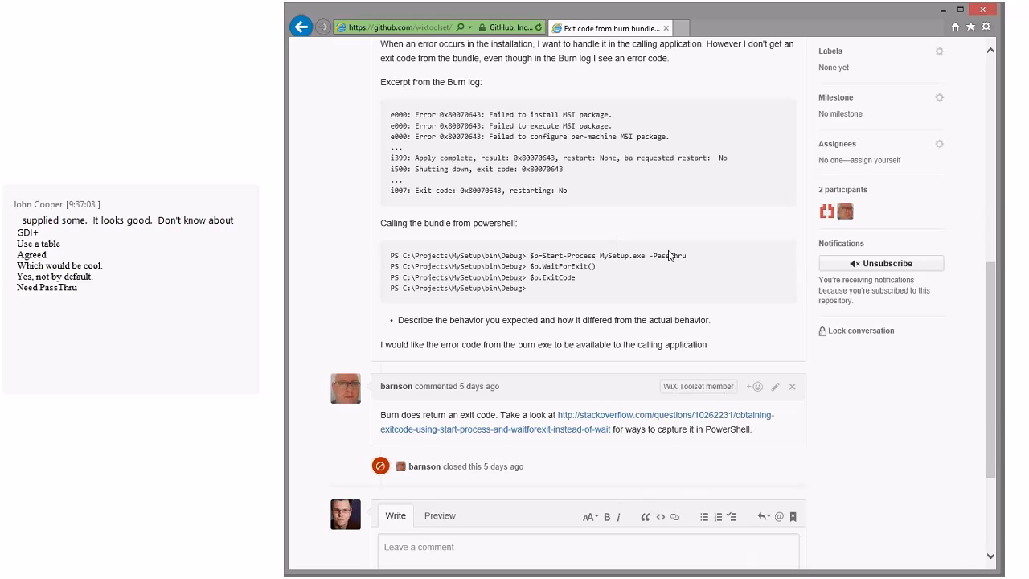
mouse_move(650, 279)
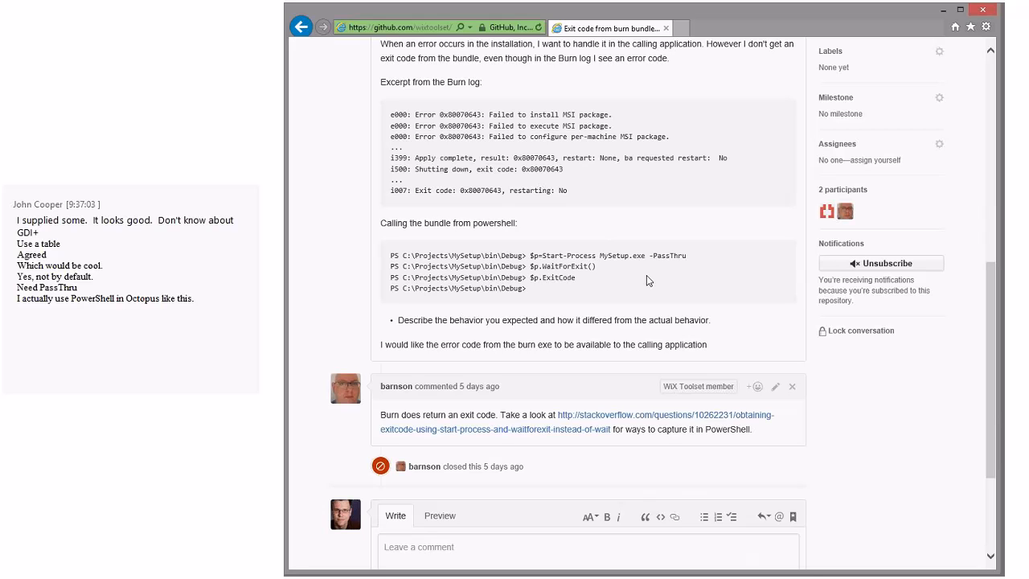
left_click(302, 25)
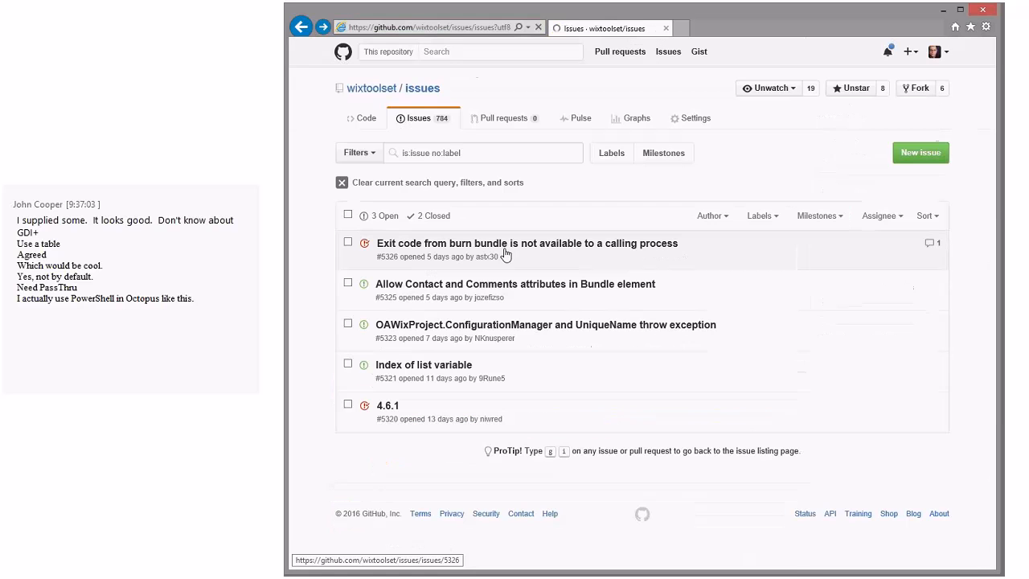
mouse_move(521, 283)
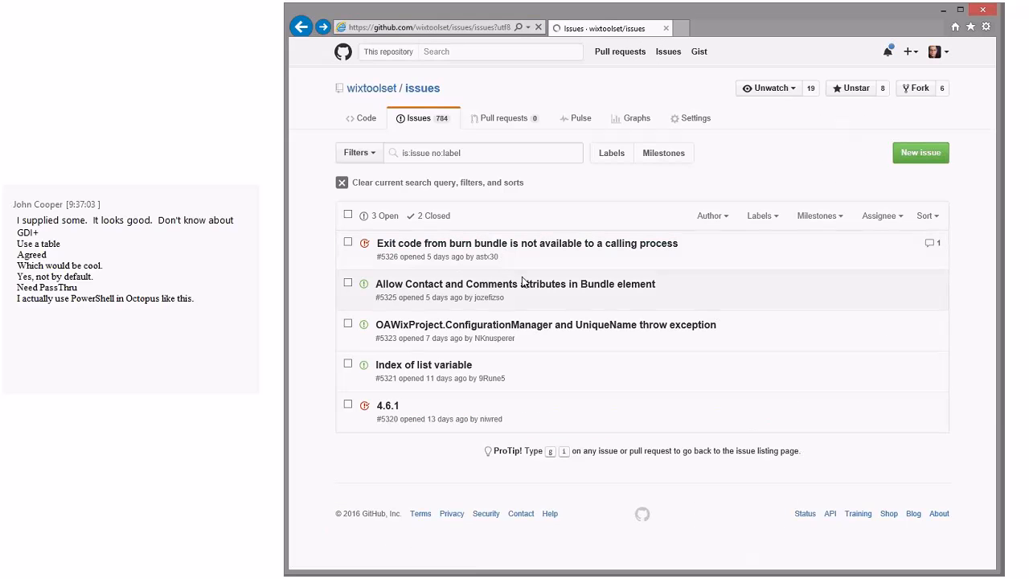